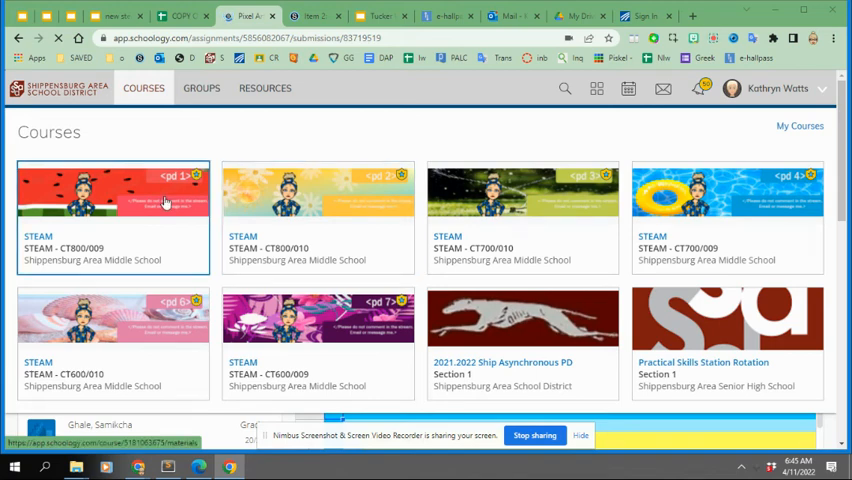
Browse from the STEAM CT800/009 course back to the course list and into CT800/010.
left_click(112, 200)
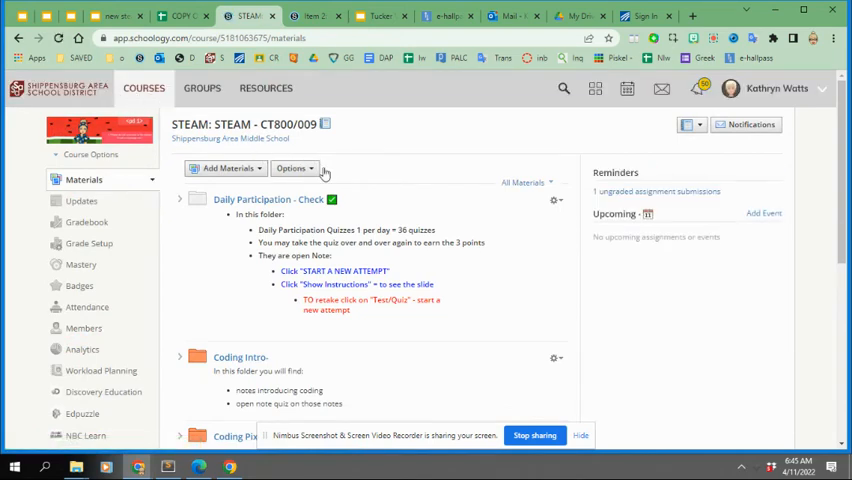
left_click(144, 88)
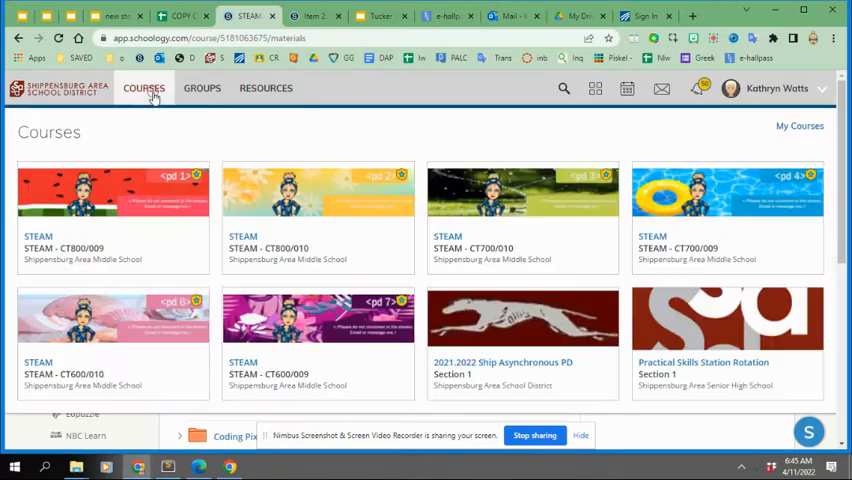
left_click(318, 196)
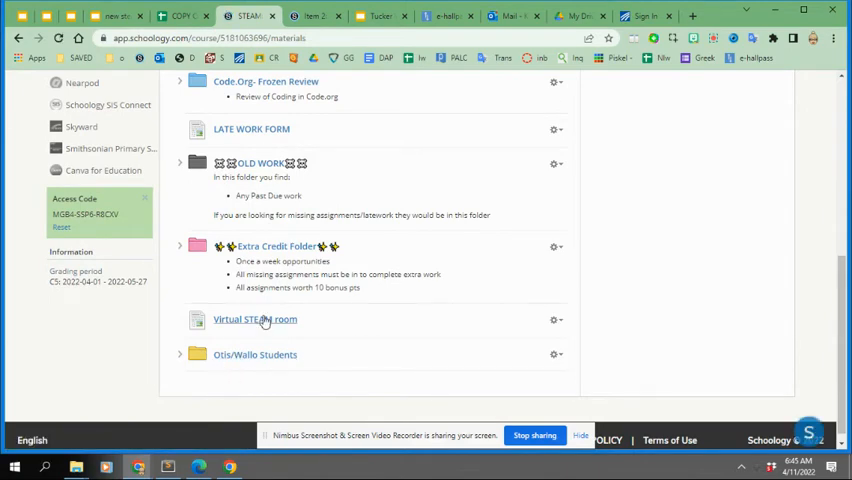
View the Virtual STEAM room page and advance through three of its room slides.
left_click(256, 320)
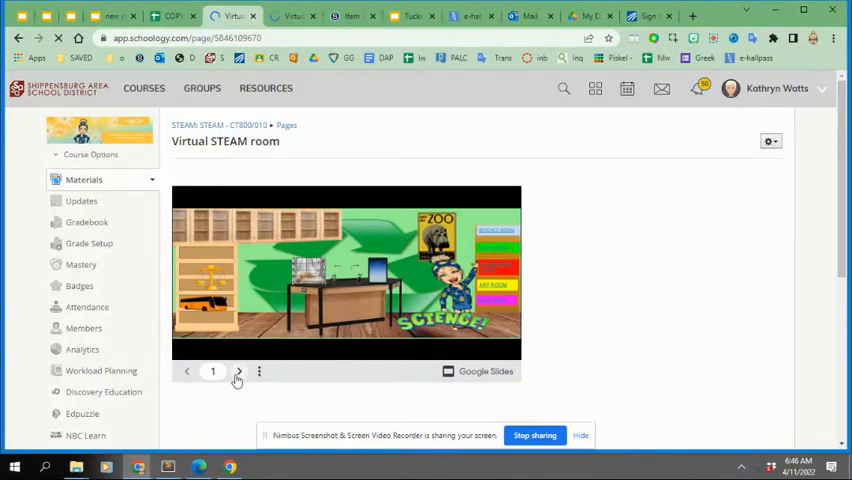
left_click(238, 372)
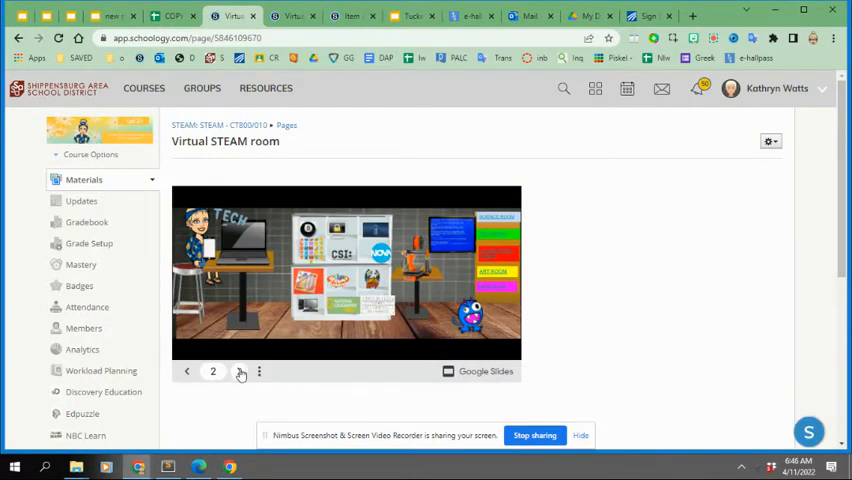
left_click(240, 372)
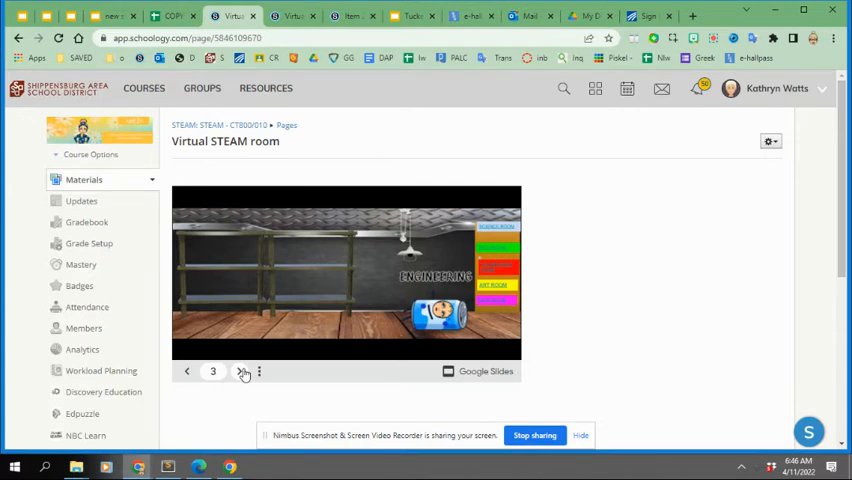
left_click(240, 372)
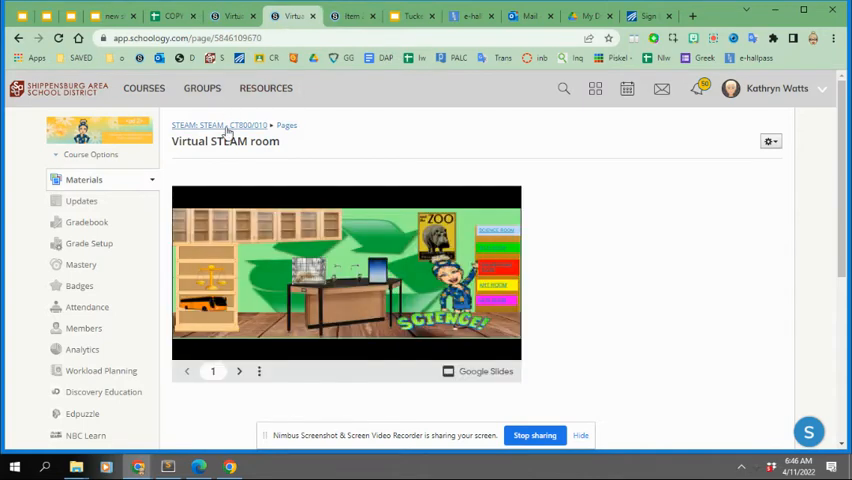
Return to Materials and open the STEAM room Notebook's linked digital notebook in Otis/Wallo Students.
left_click(216, 126)
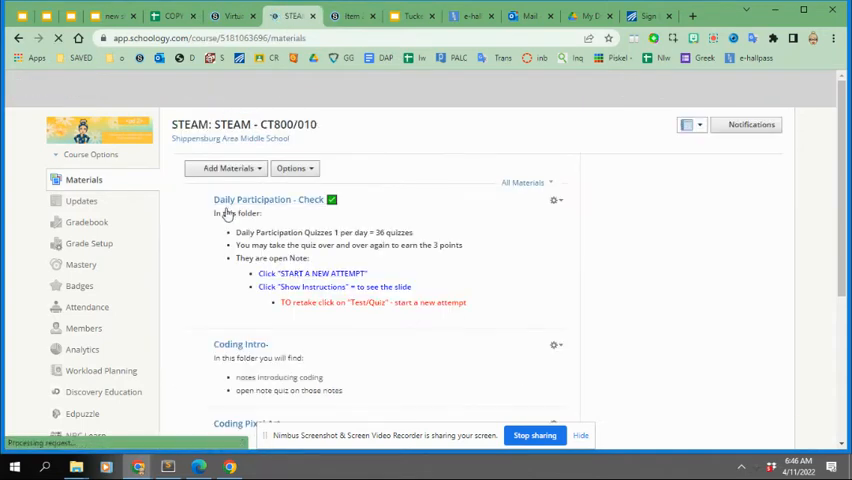
scroll("down", 3)
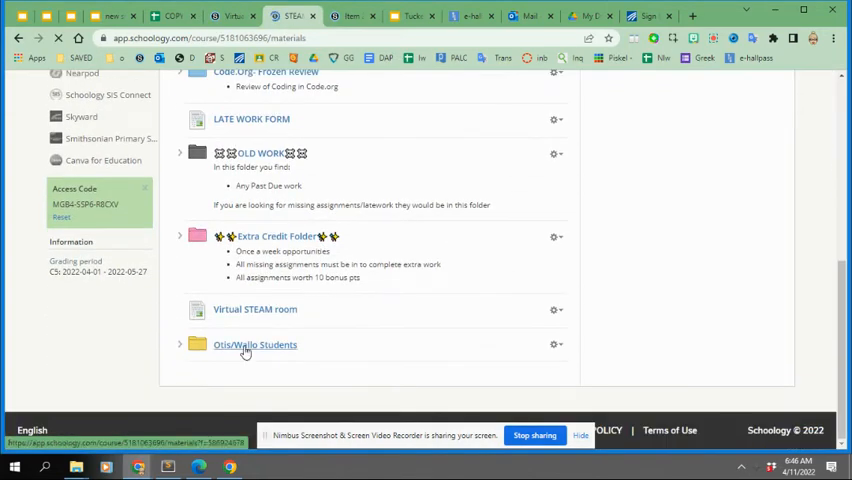
left_click(256, 344)
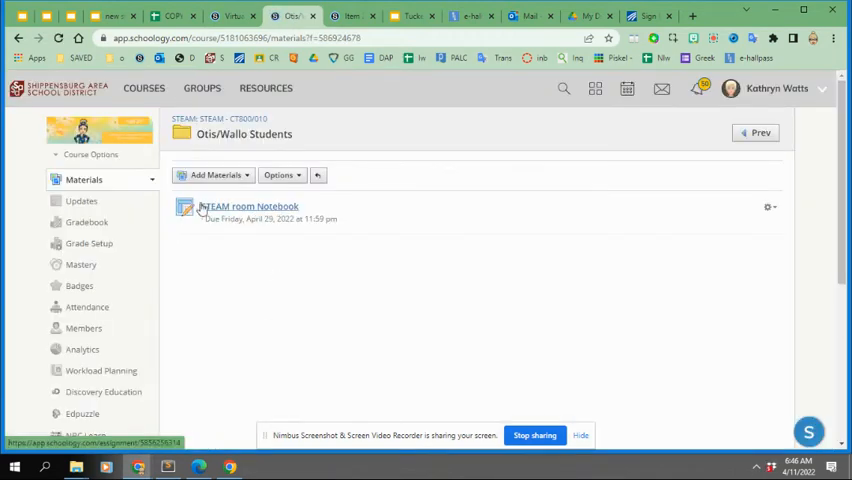
left_click(248, 206)
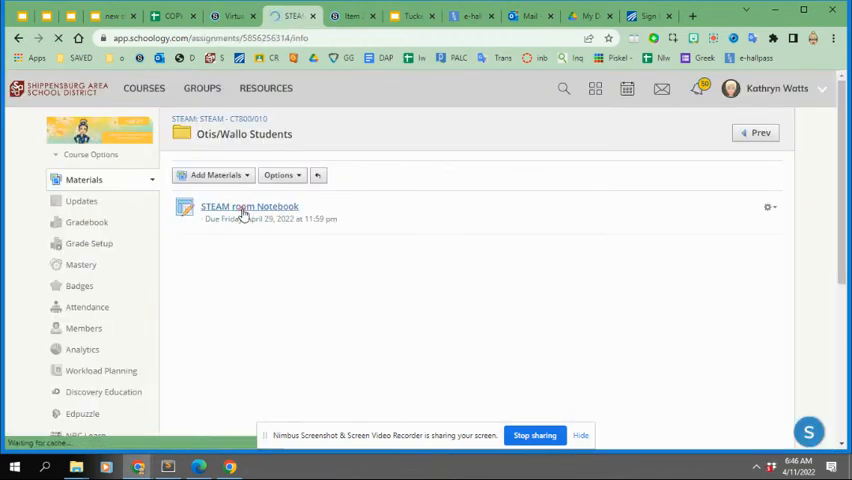
left_click(248, 206)
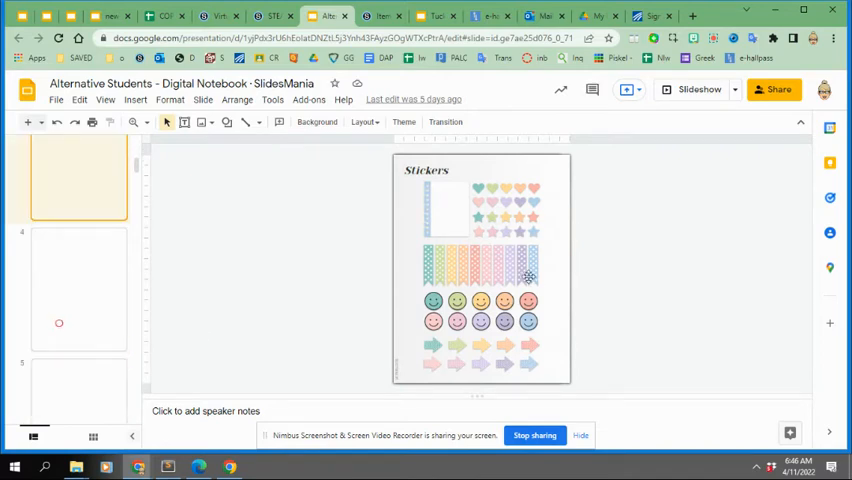
Reach the teal 01 section cover page, then return to the Virtual STEAM room slides.
left_click(528, 260)
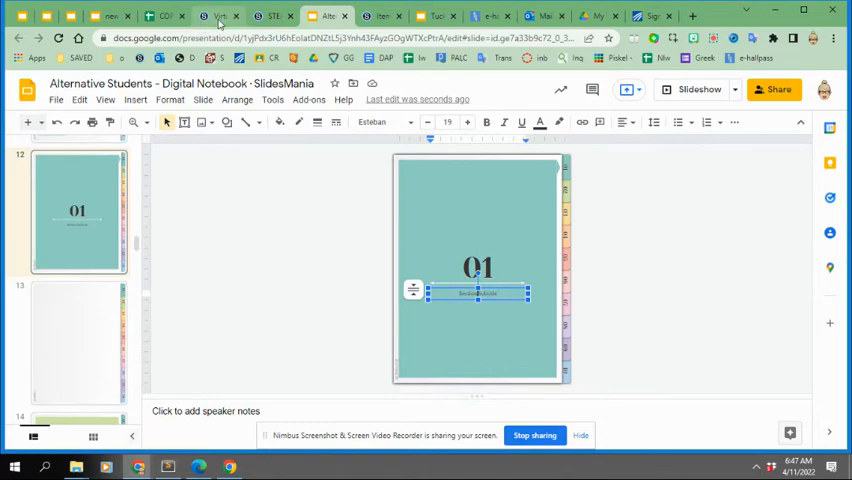
left_click(216, 16)
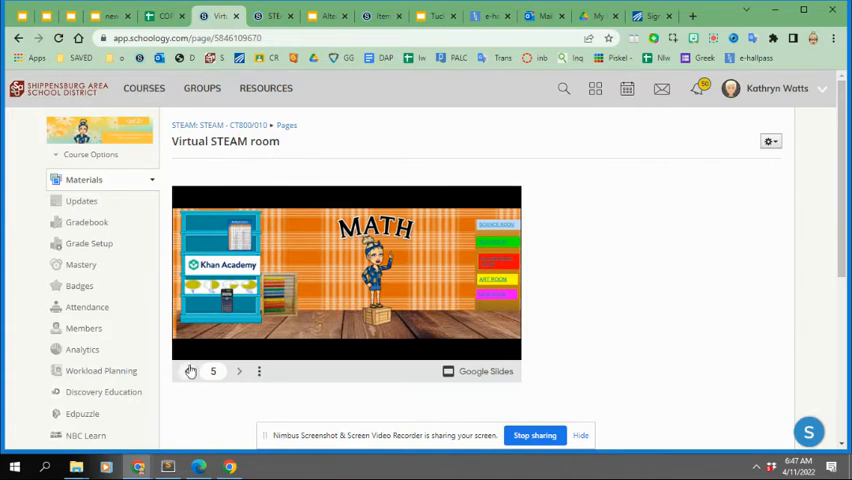
Advance the Virtual STEAM room slides to the Math room.
left_click(192, 372)
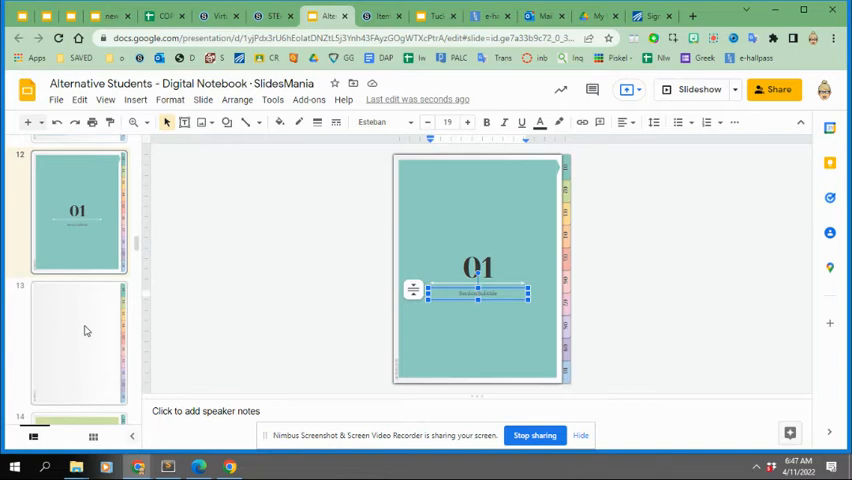
Show the blank page after the 01 cover and select its sentence and title boxes.
left_click(78, 342)
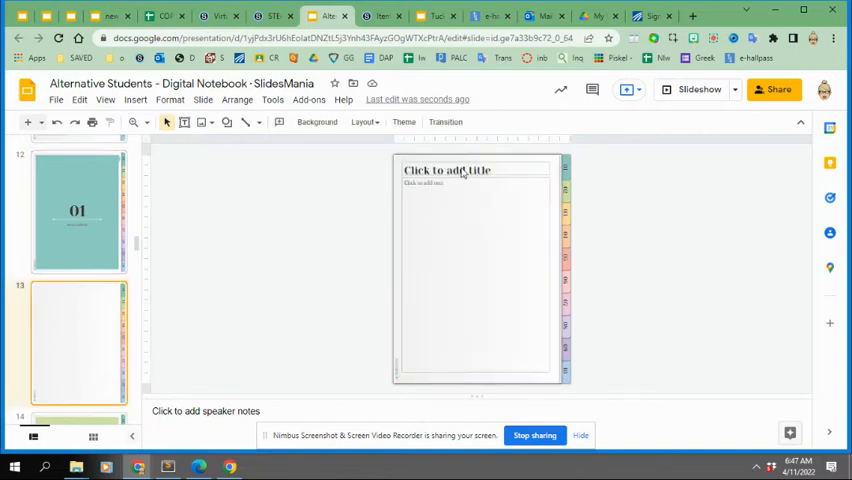
left_click(448, 170)
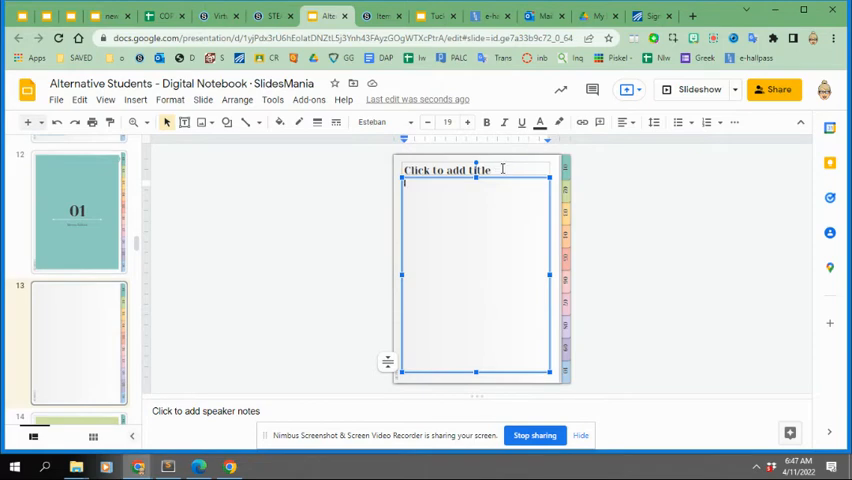
left_click(272, 16)
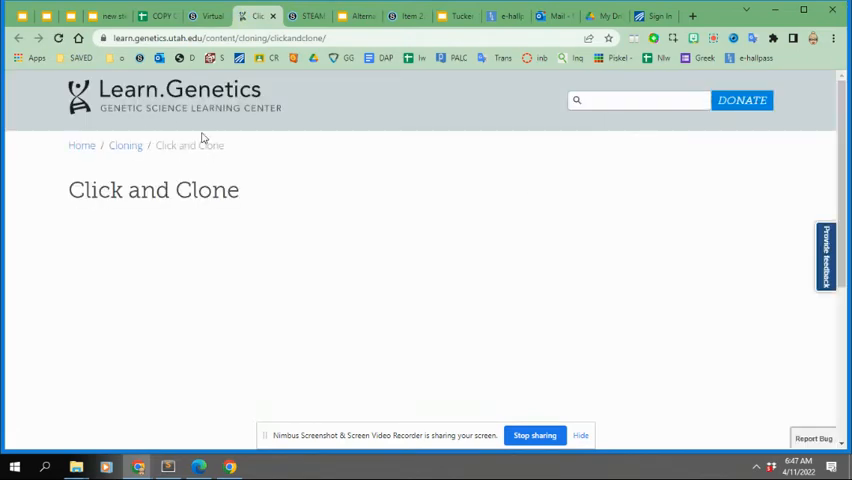
mouse_move(576, 424)
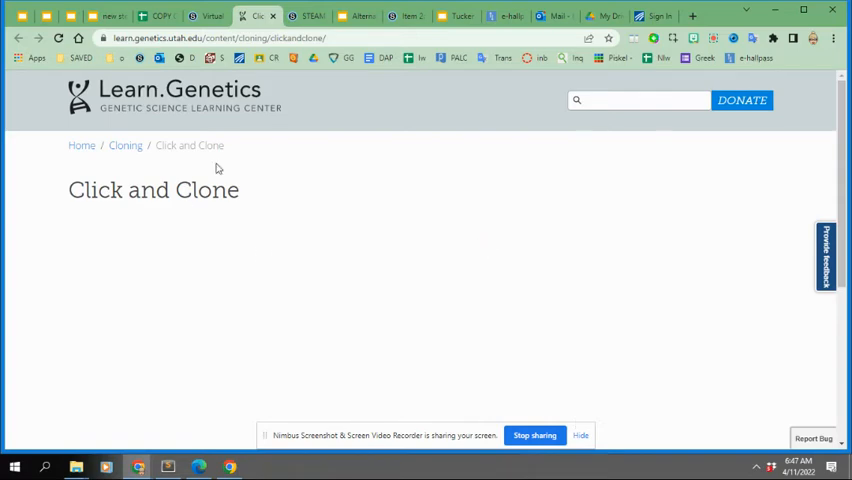
mouse_move(276, 72)
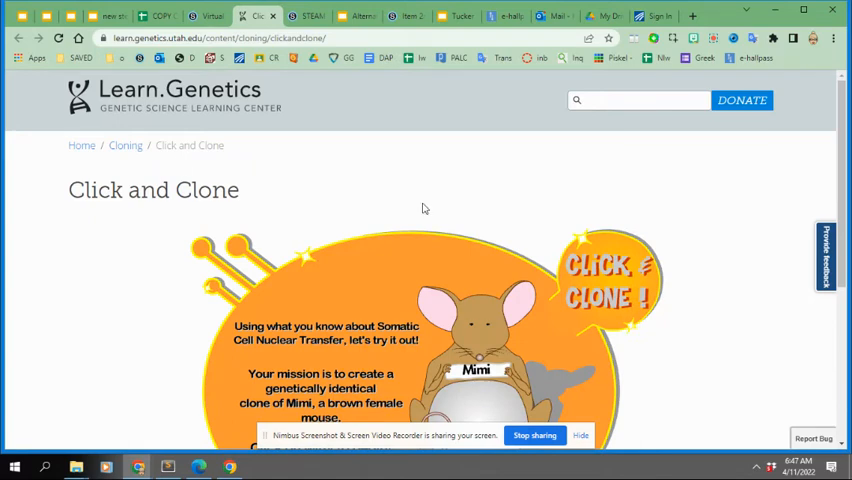
mouse_move(80, 144)
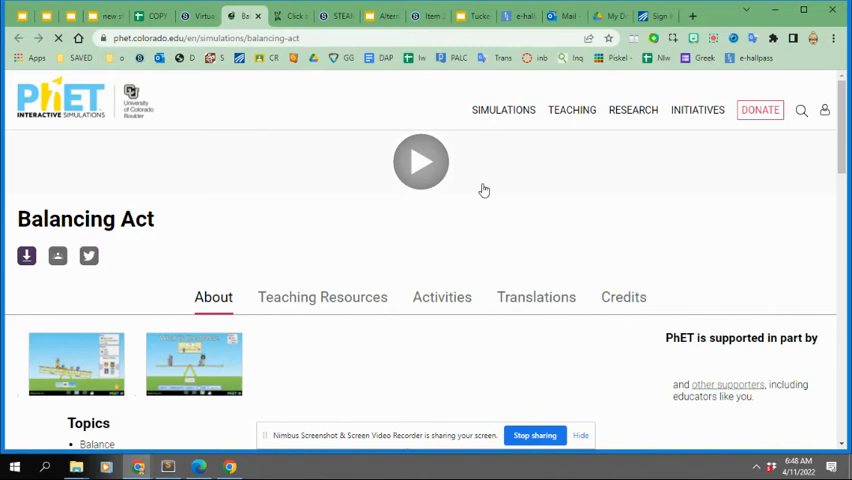
Preview the Balancing Act simulation and go back to the STEAM room Notebook assignment.
left_click(420, 162)
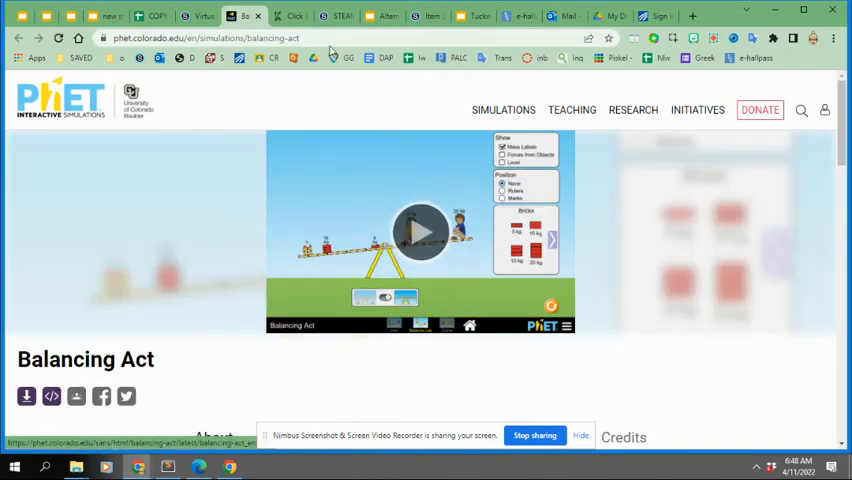
left_click(244, 16)
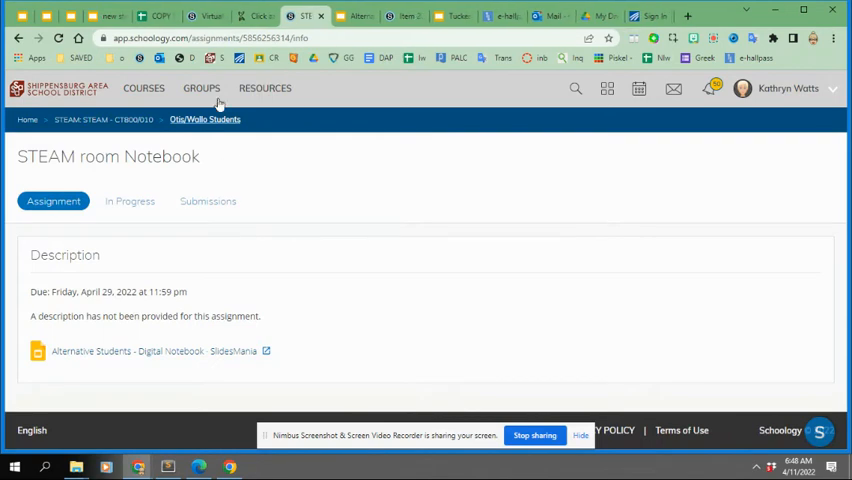
Reopen the Alternative Students digital notebook at the blank page after the 01 cover.
left_click(156, 352)
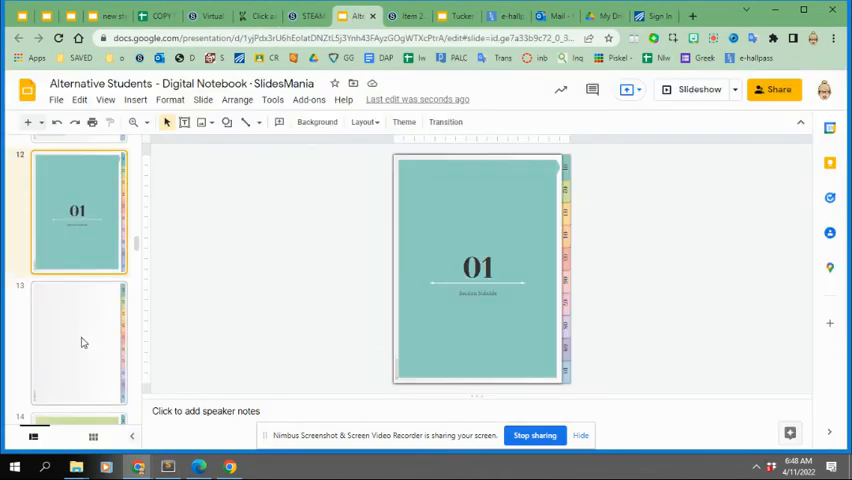
left_click(78, 342)
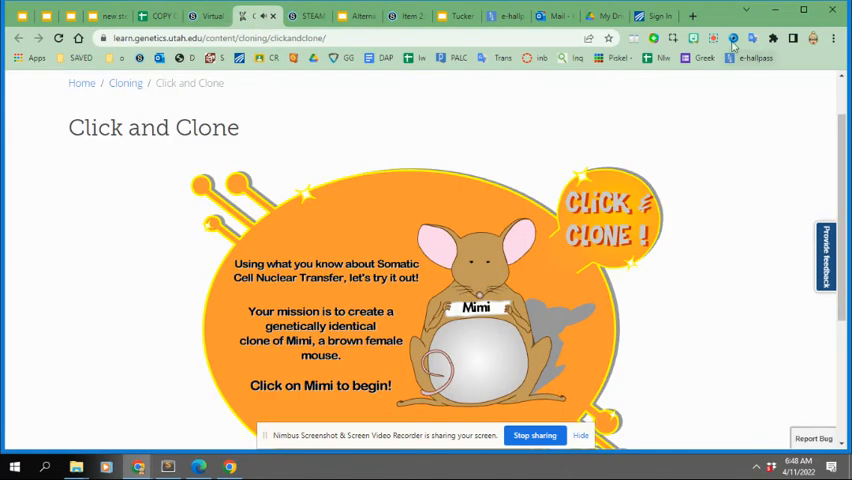
mouse_move(688, 120)
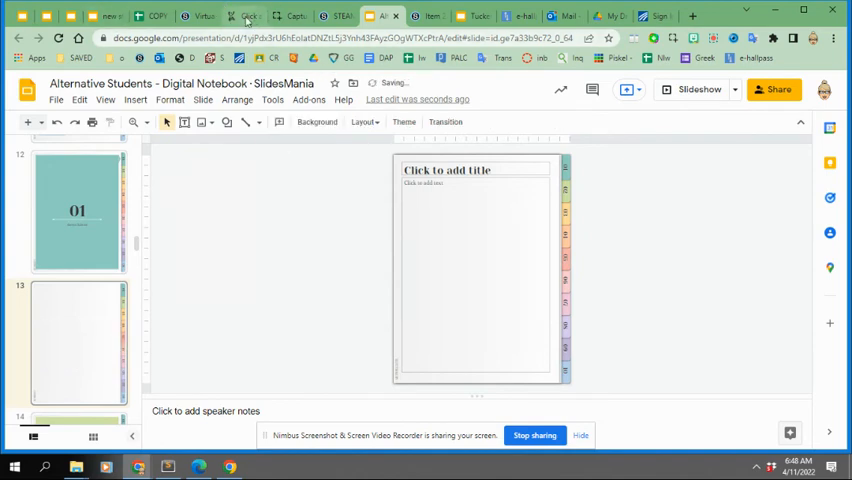
left_click(244, 16)
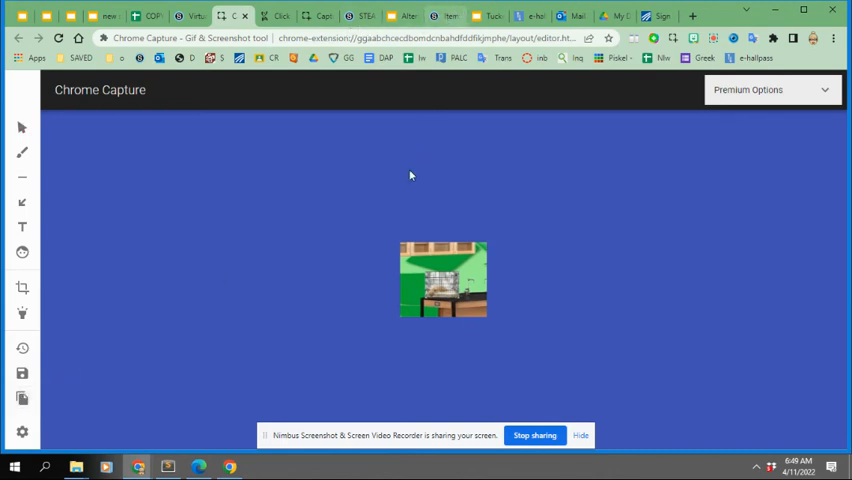
mouse_move(376, 26)
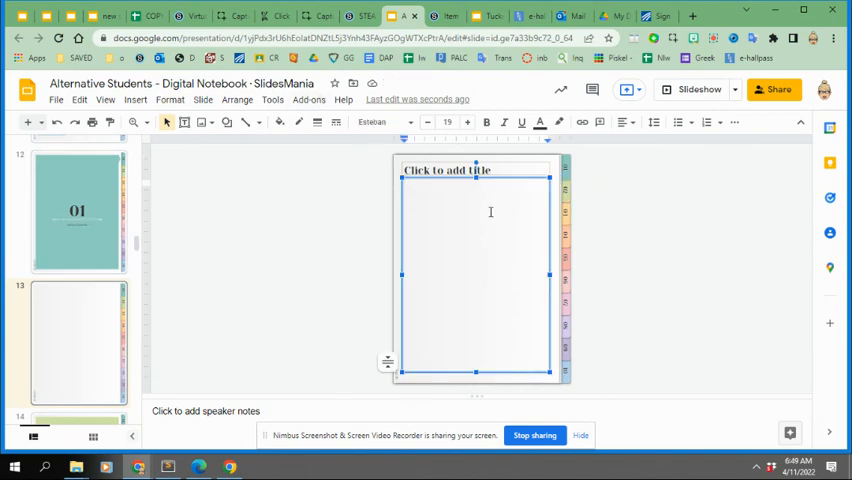
Bring up a Chrome Capture screenshot over the Click and Clone Mimi intro.
left_click(264, 16)
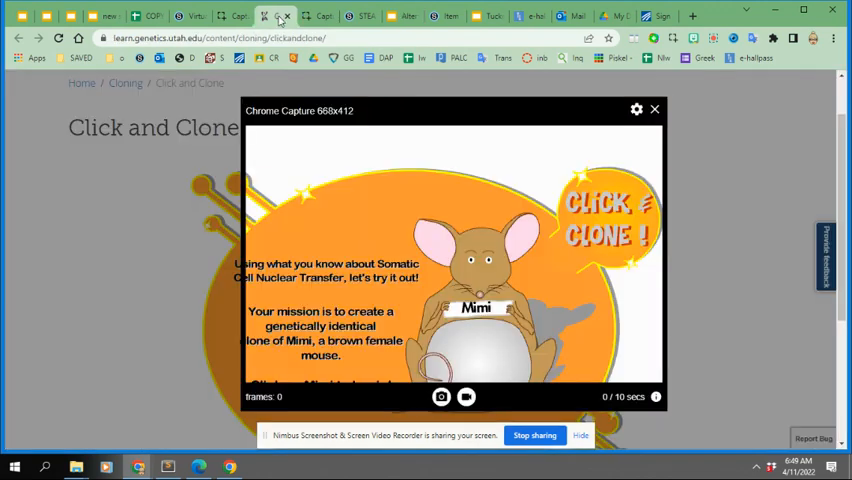